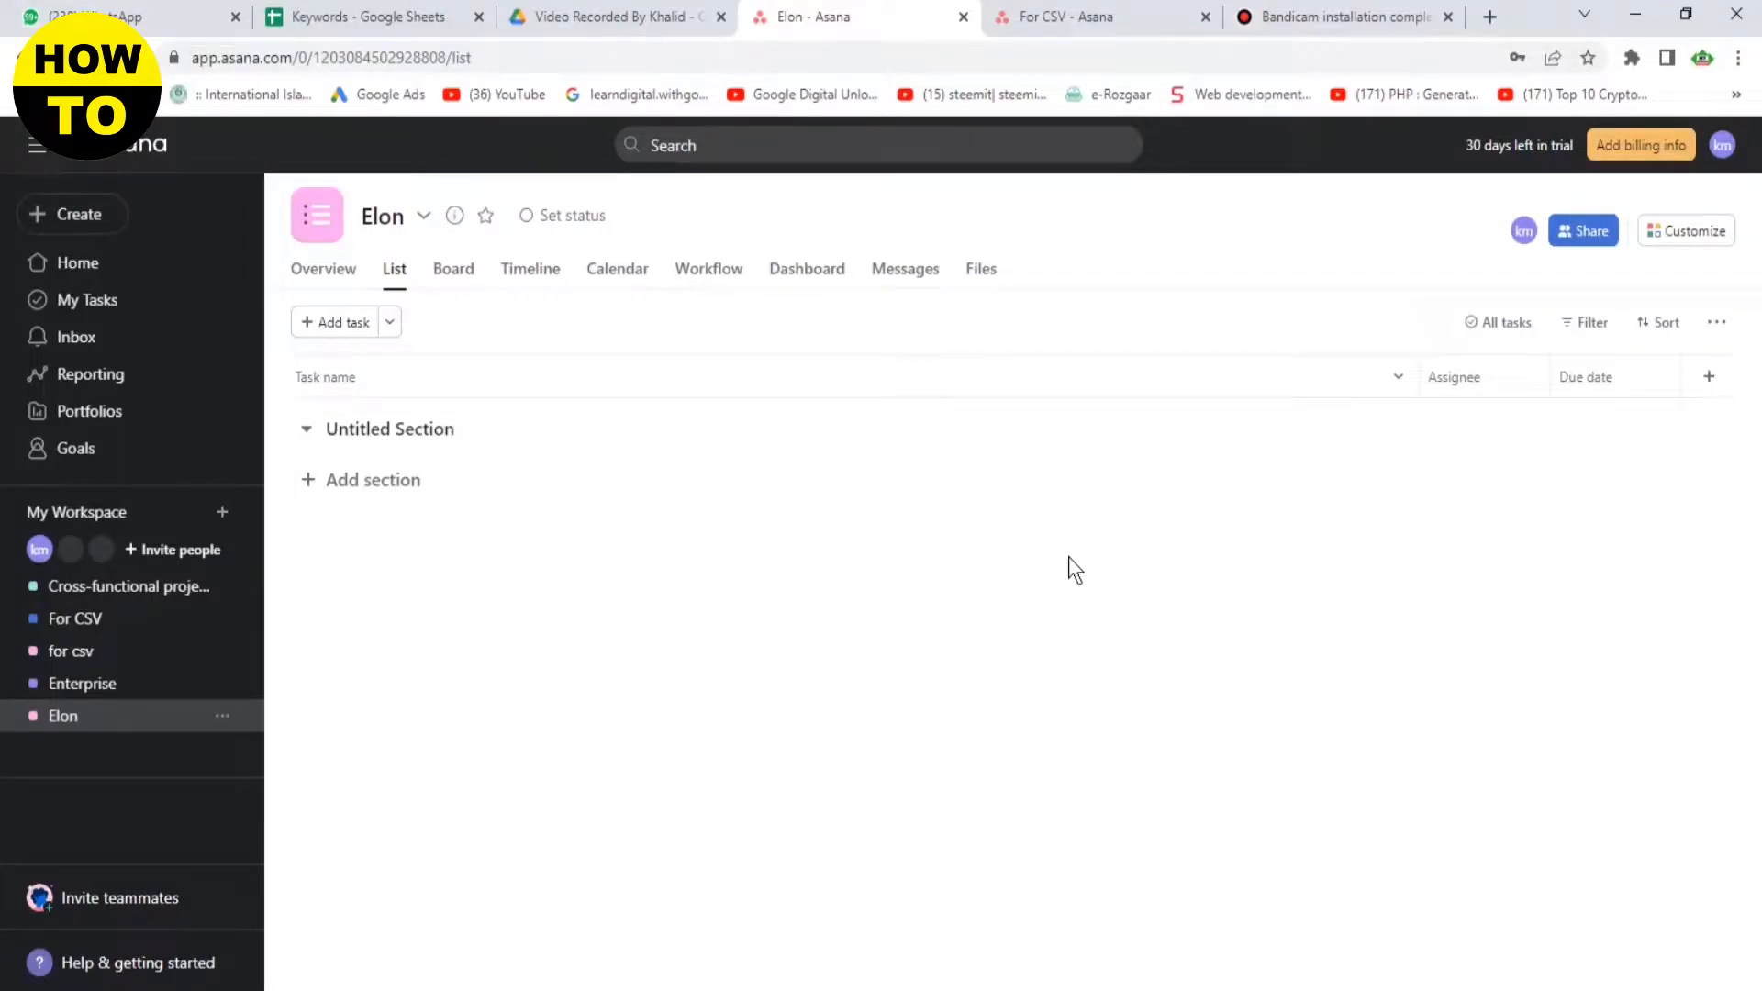
Open the 'for csv' project from the sidebar to show its task list
click(71, 650)
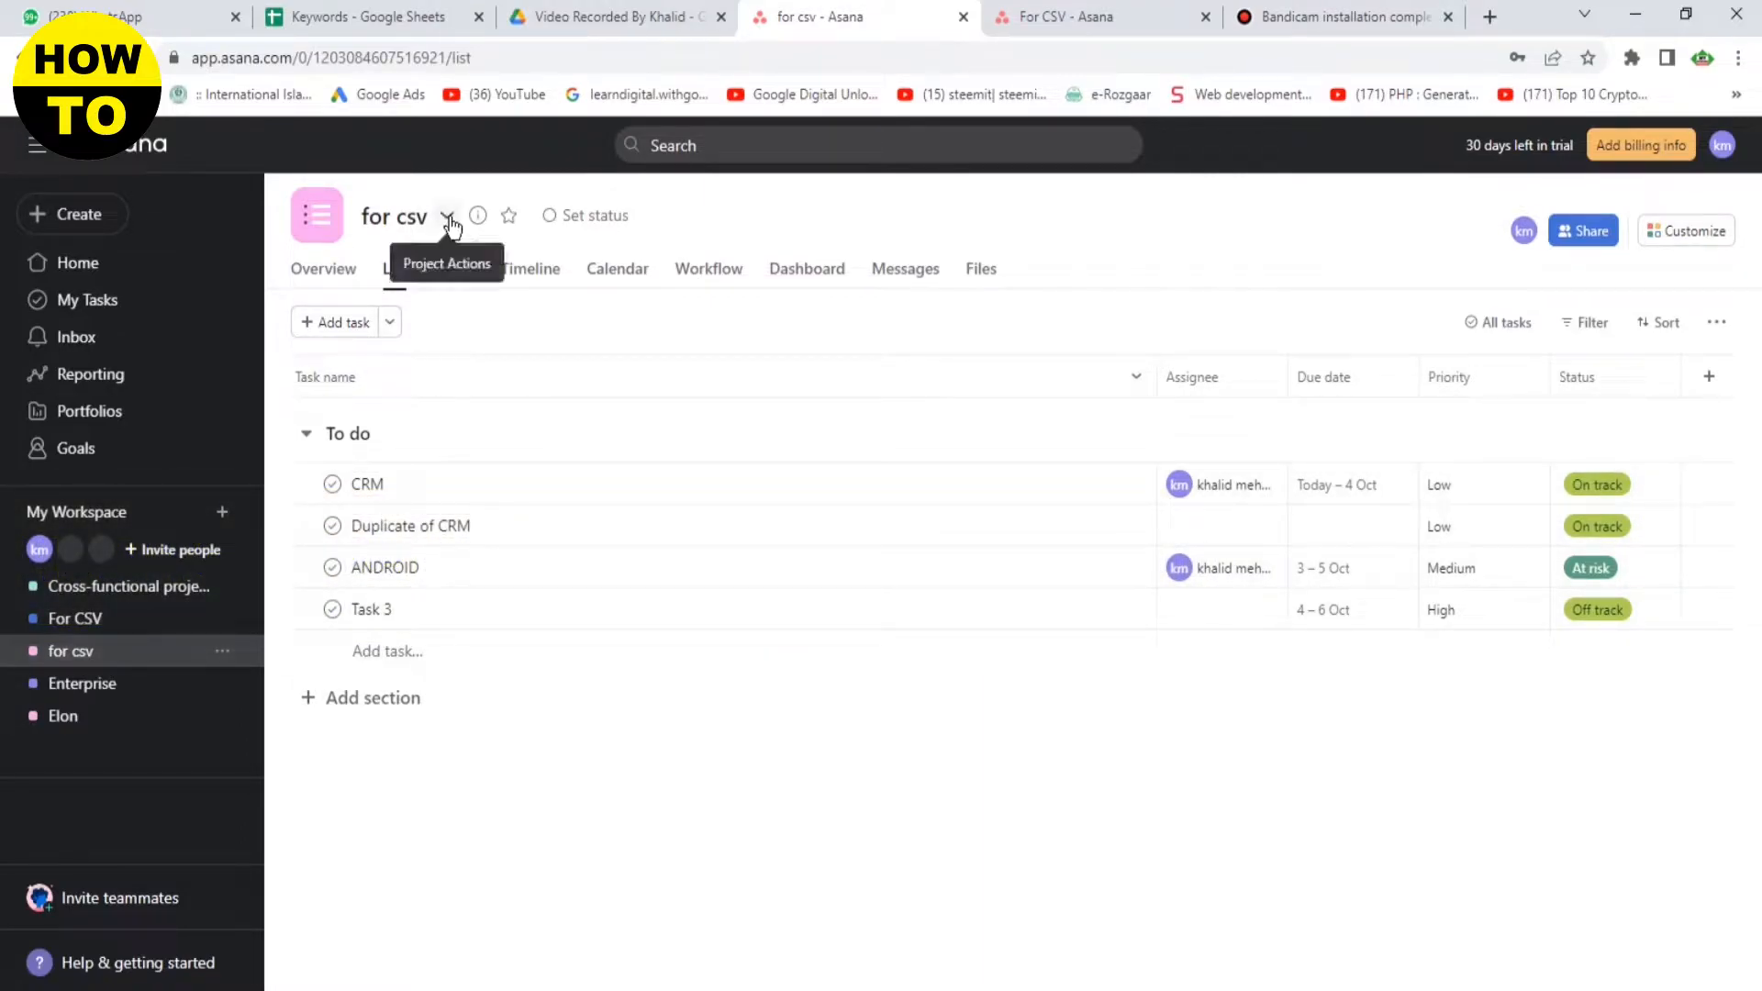
Export the 'for csv' project's tasks as for_csv.csv to Downloads
click(447, 217)
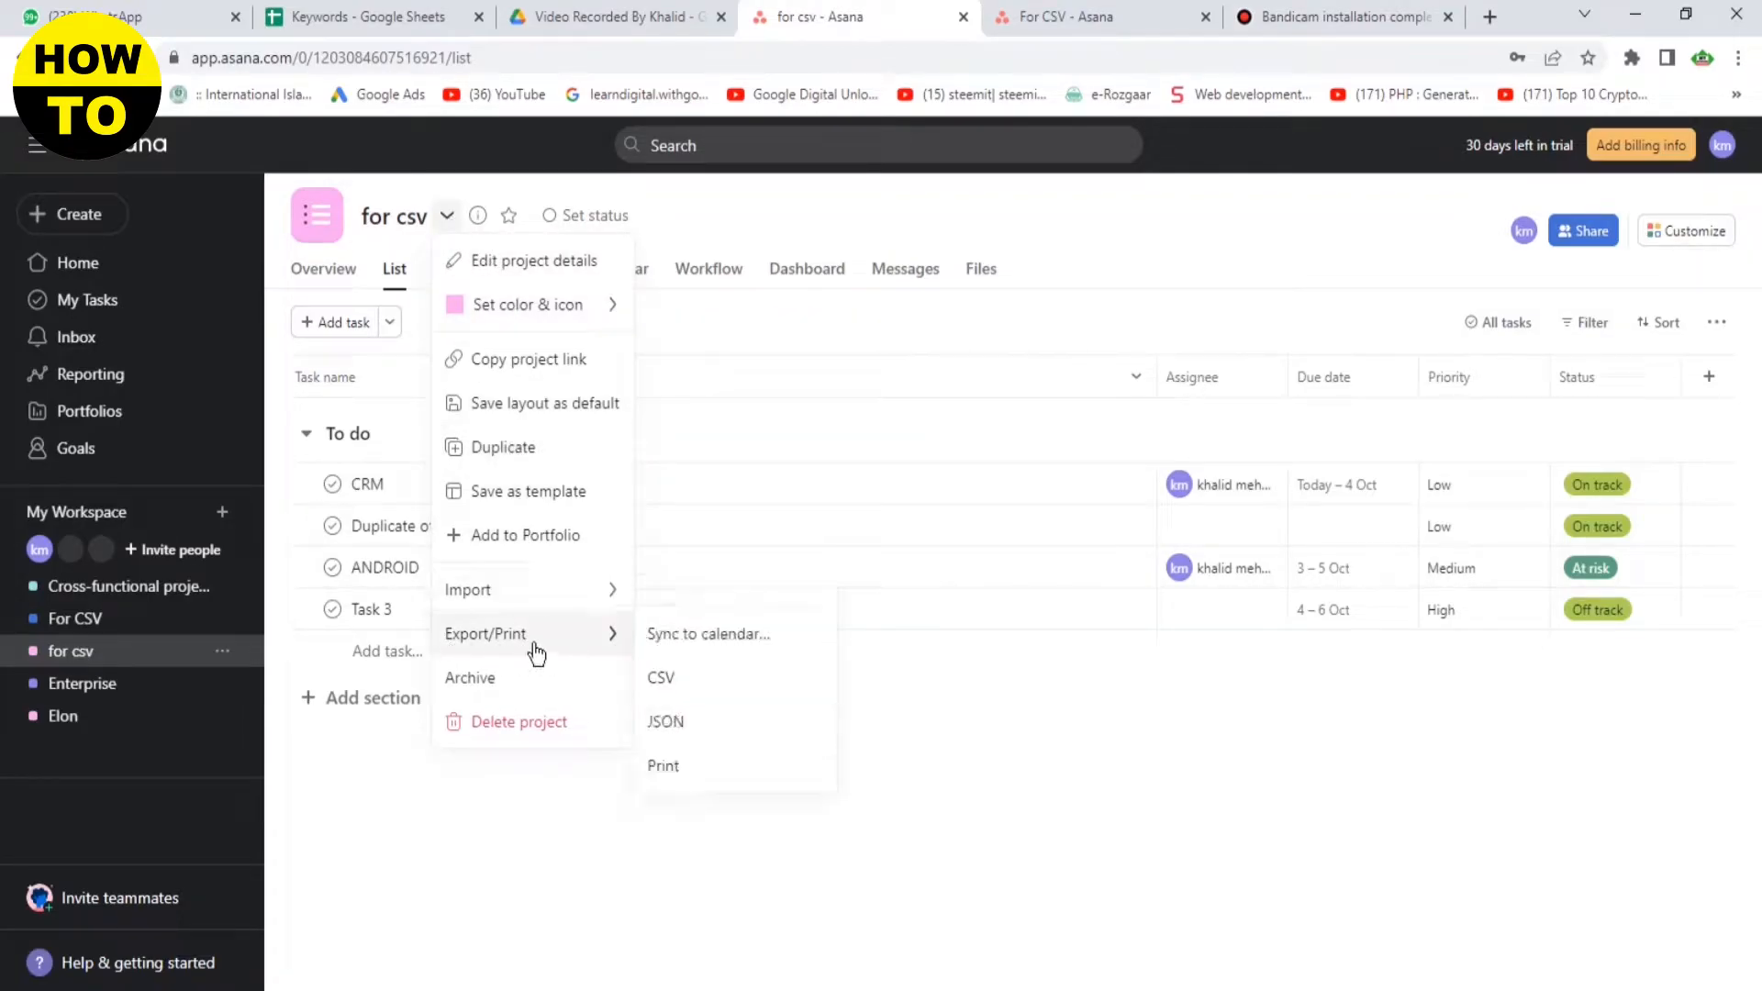
mouse_move(708, 633)
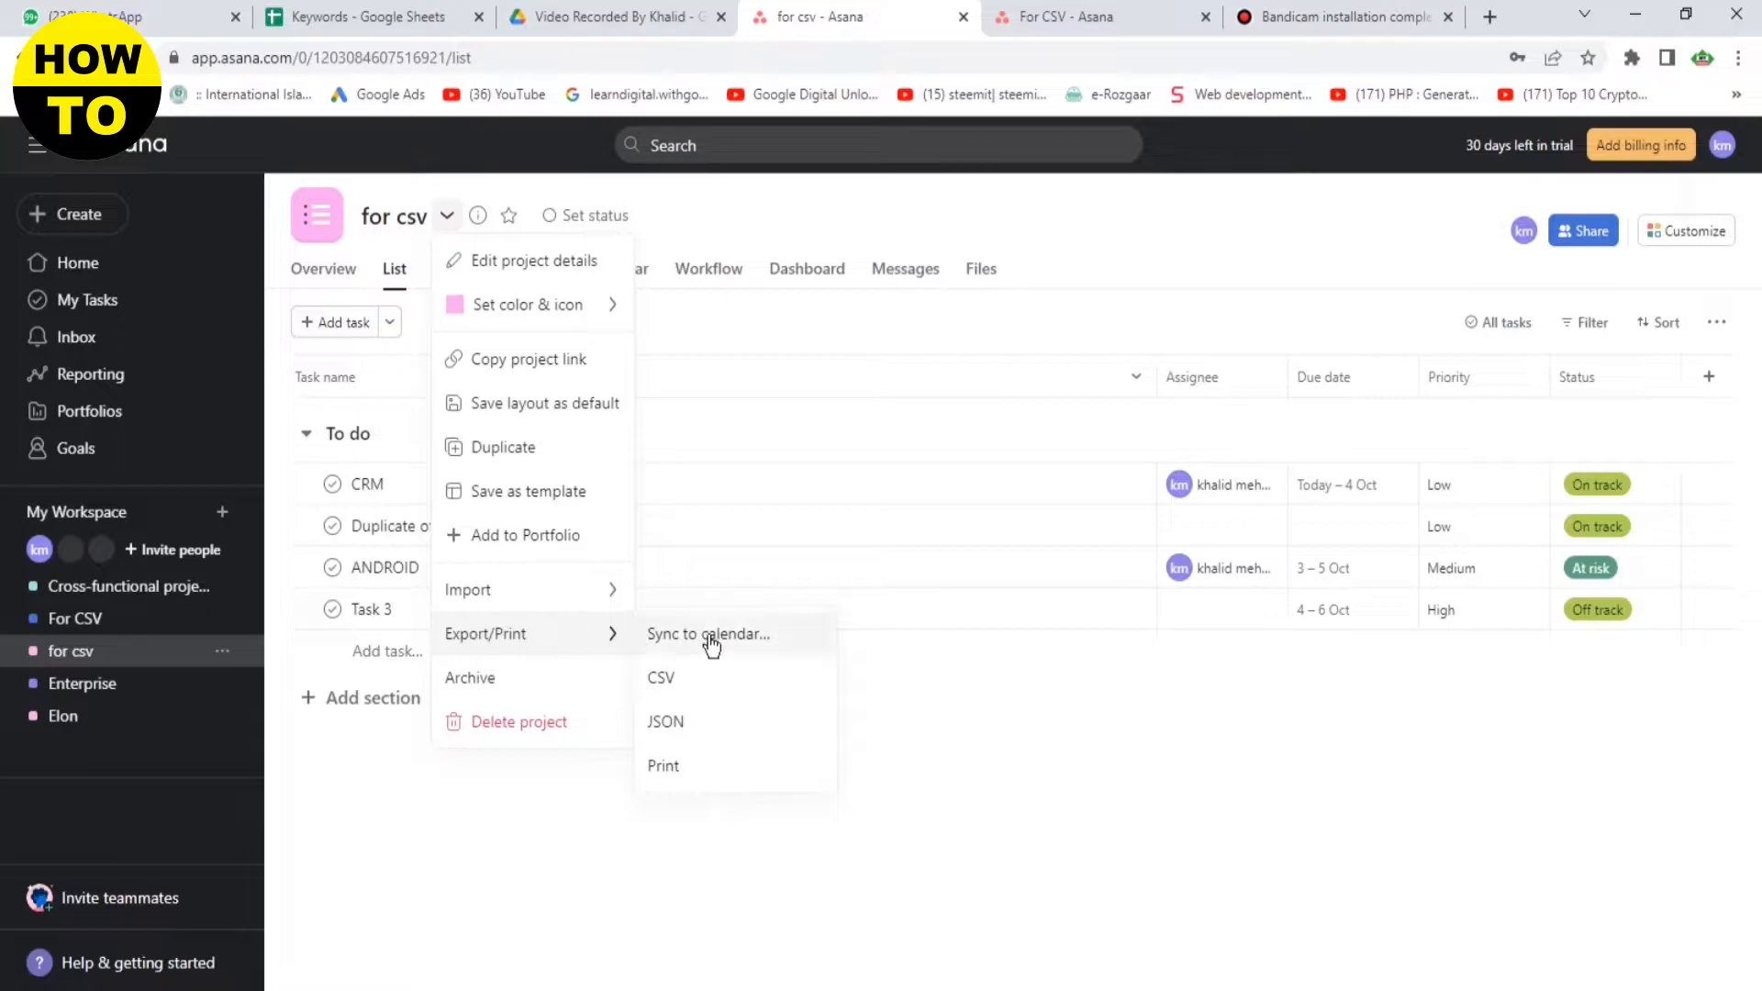
click(661, 677)
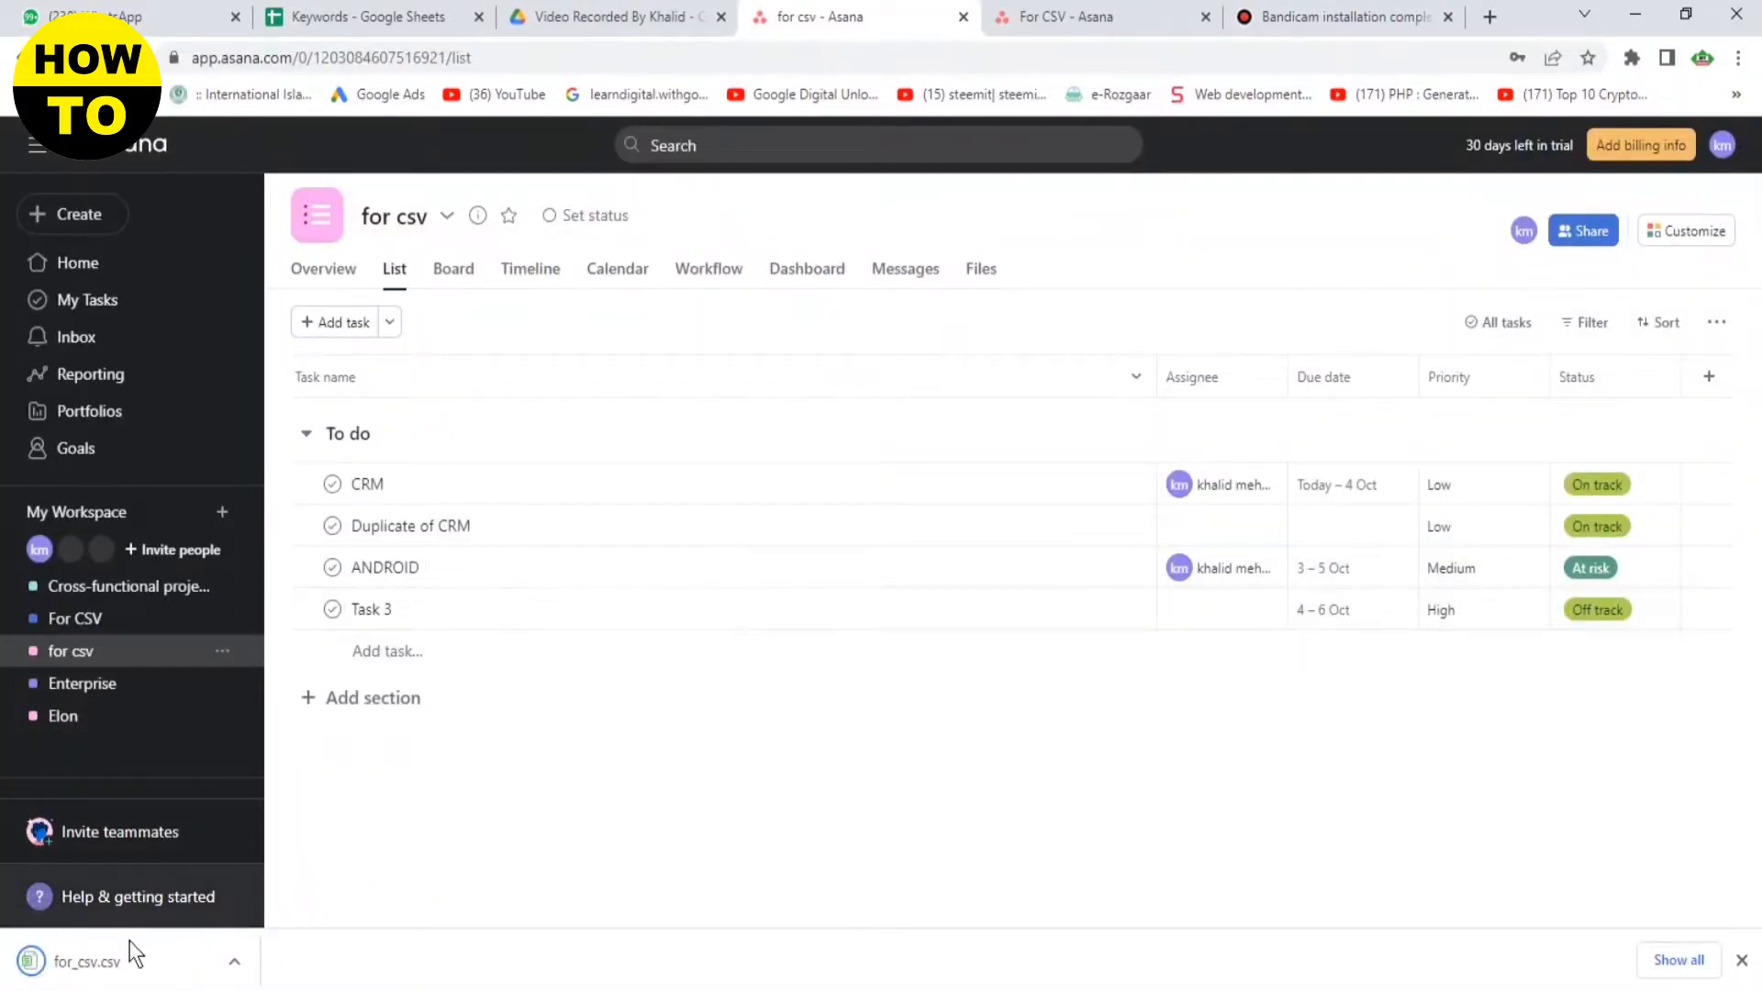
click(86, 962)
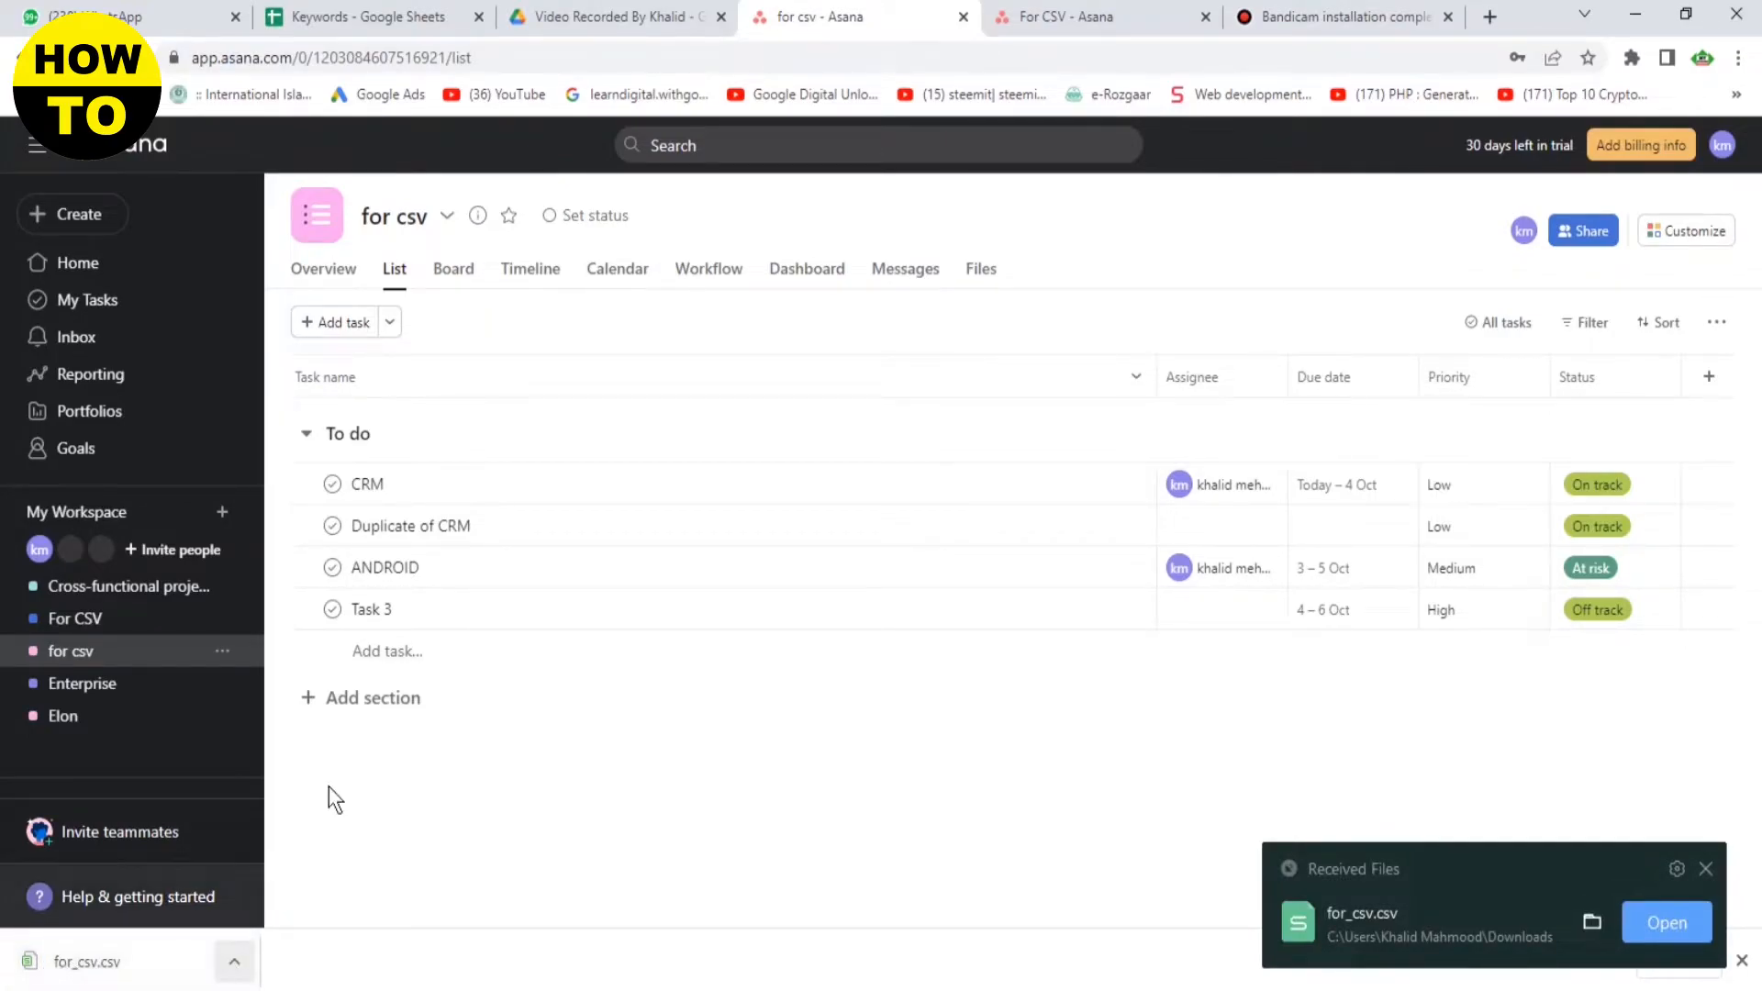
Start a new project from My Workspace via Import spreadsheet
click(1079, 16)
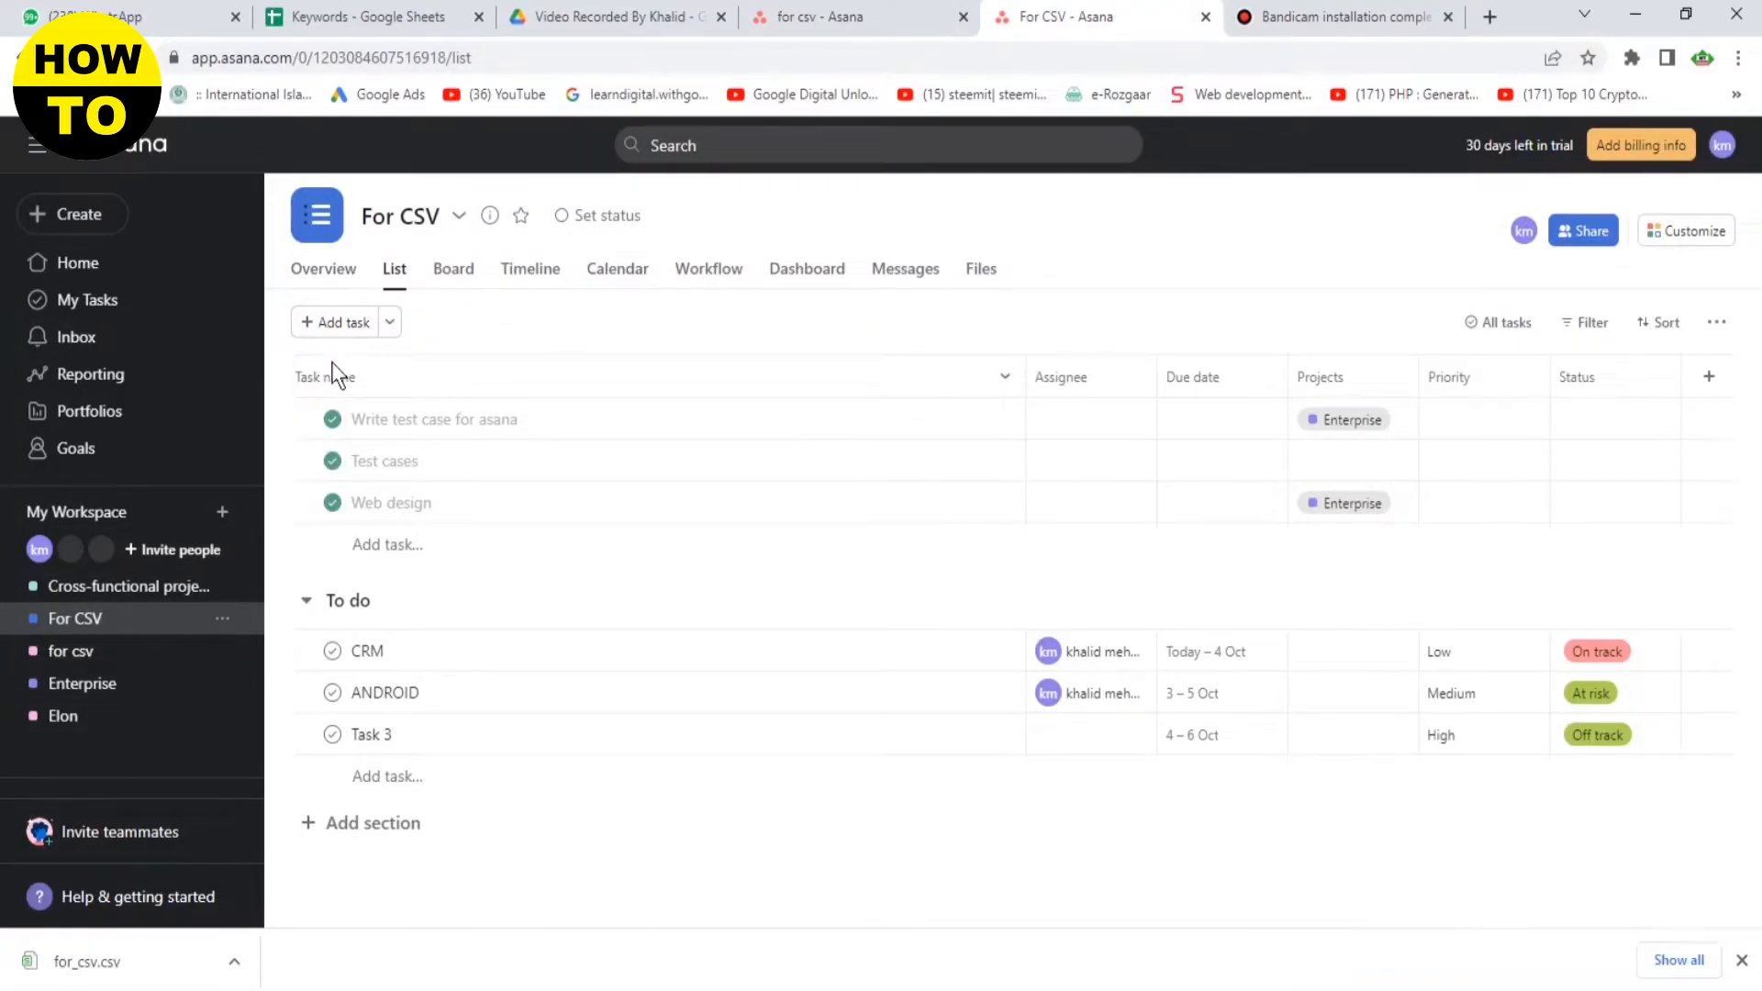
click(222, 512)
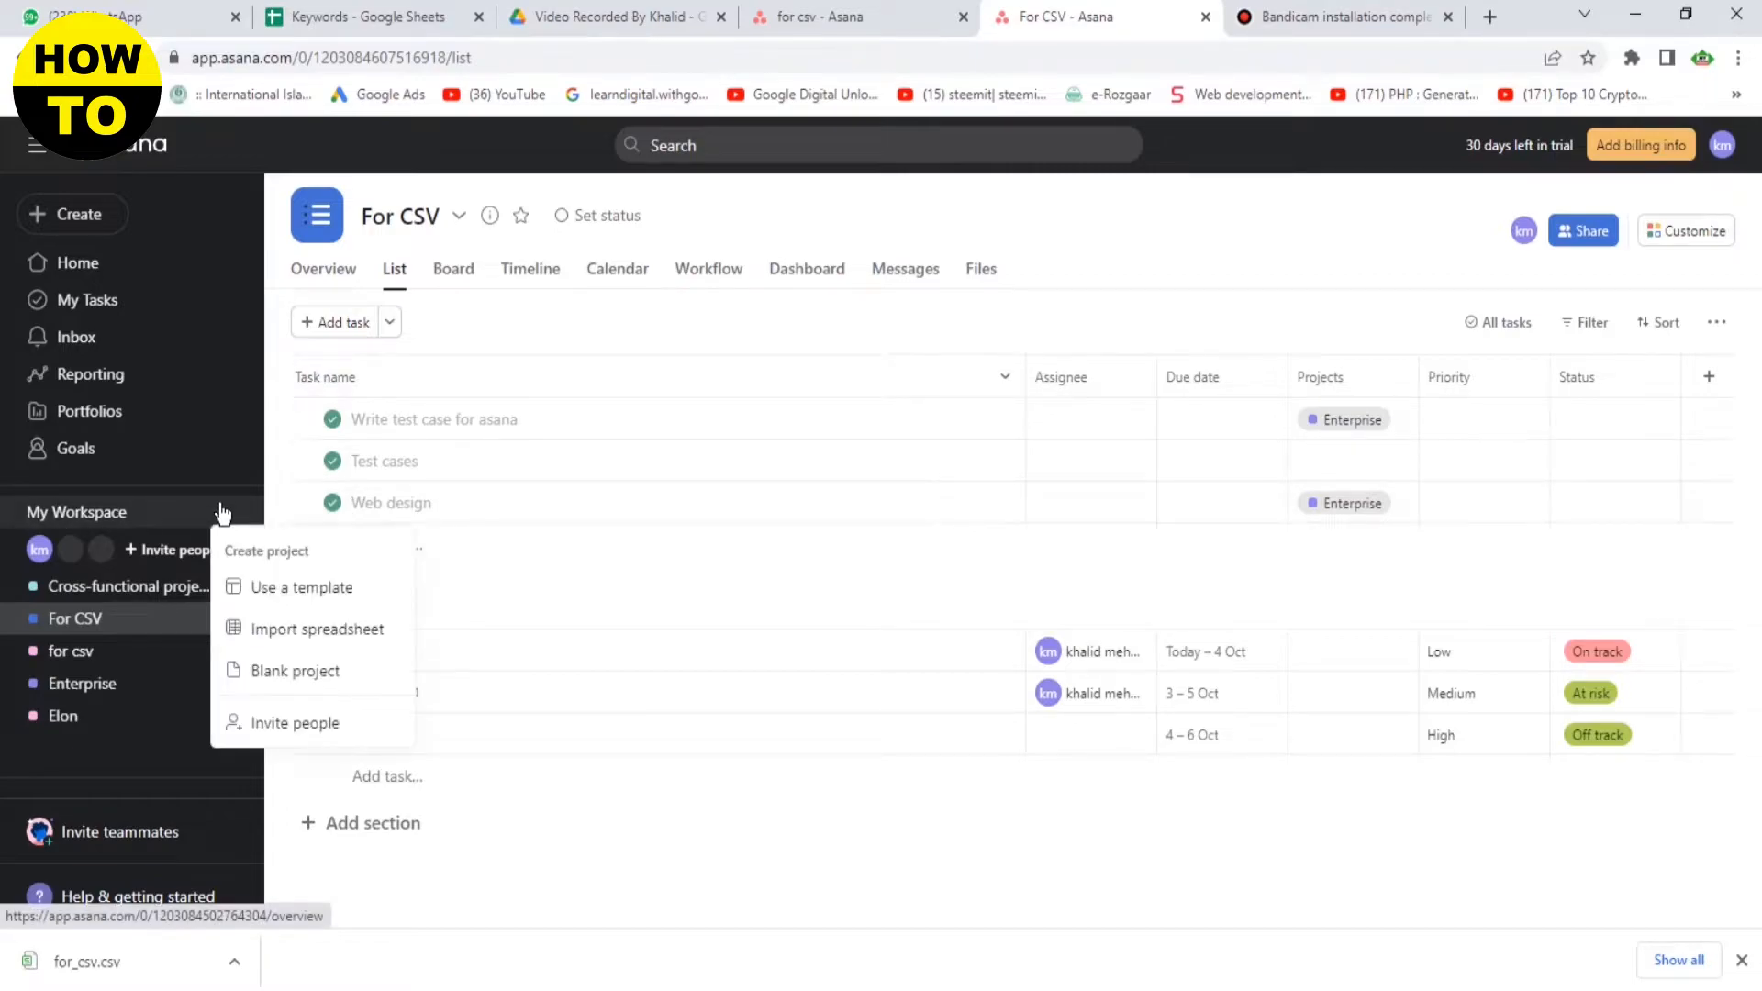
mouse_move(270, 593)
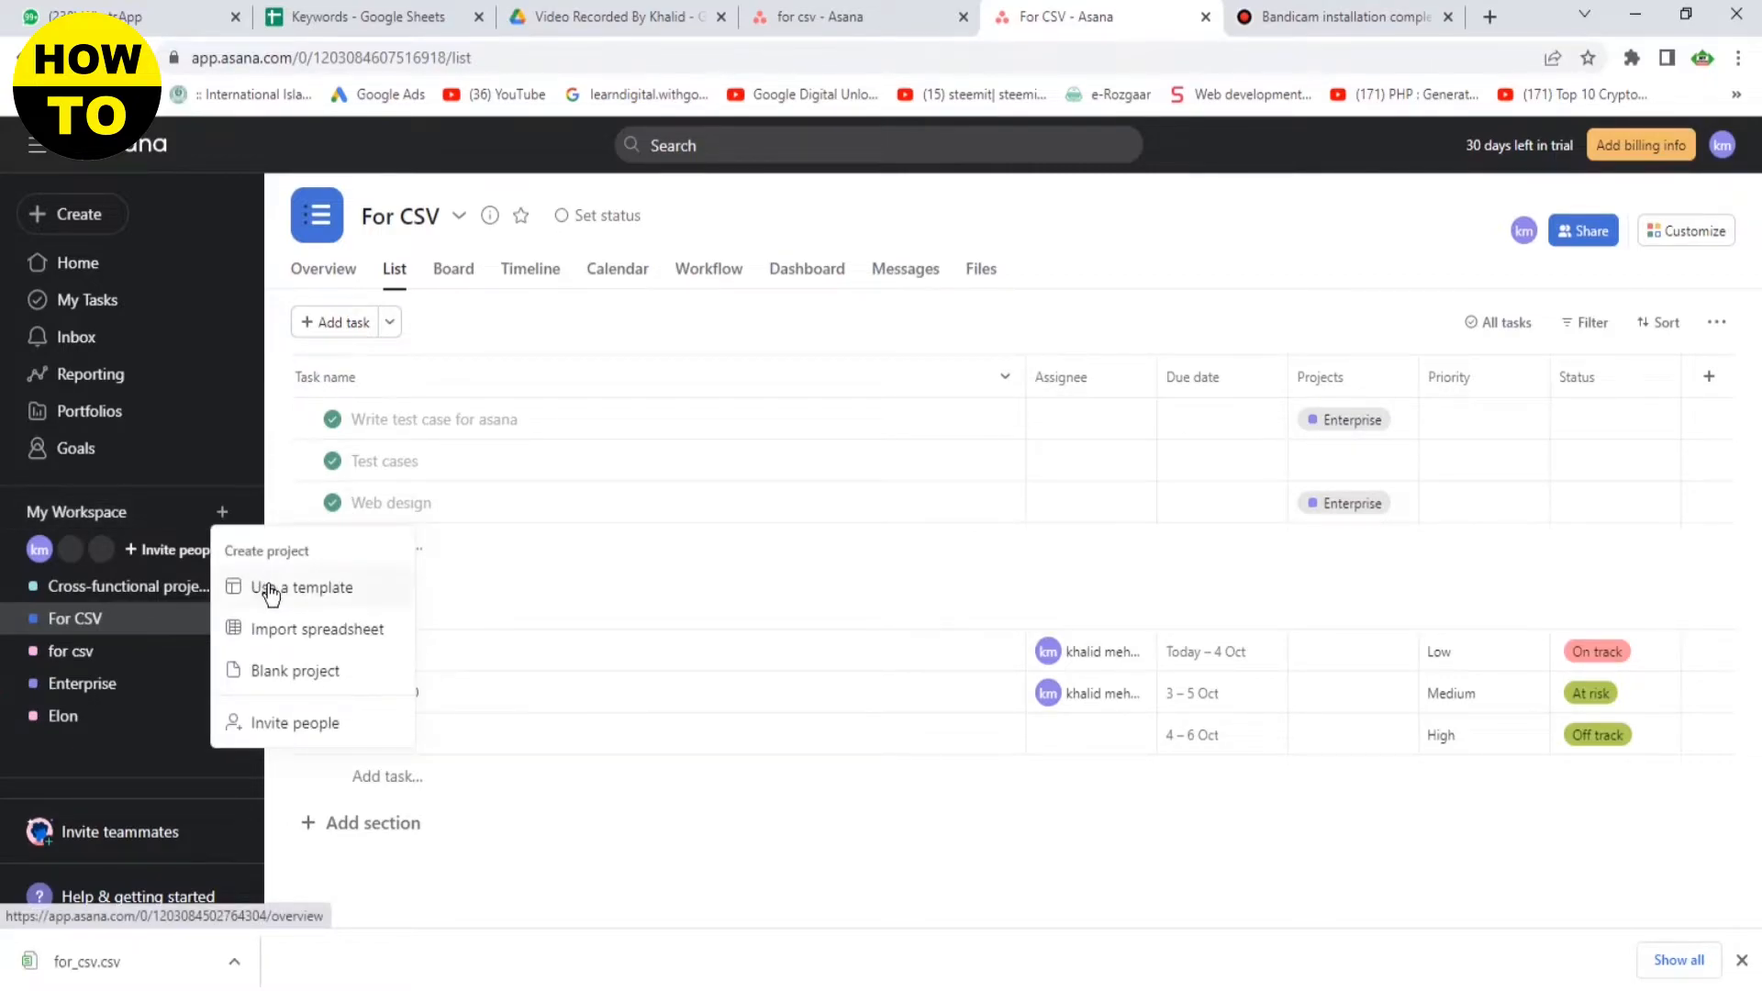
click(317, 628)
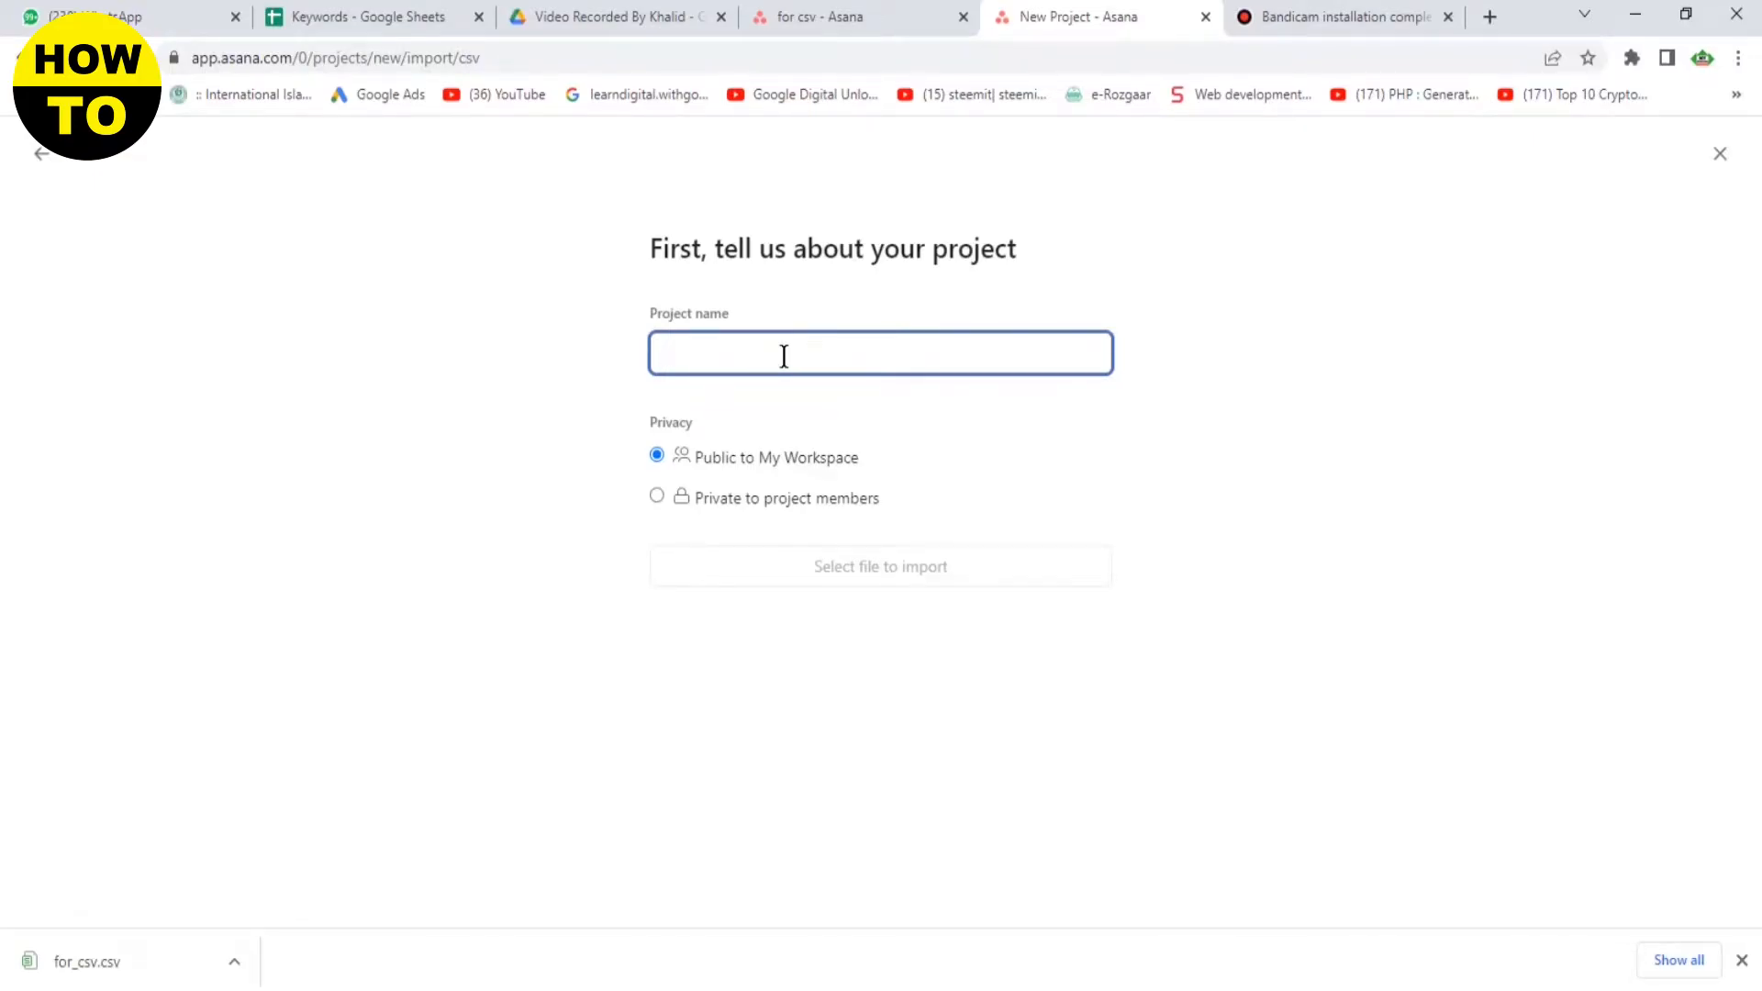
Name the new project 'Elon Musk' and upload for_csv.csv to import its 4 rows
text(Elon Mu)
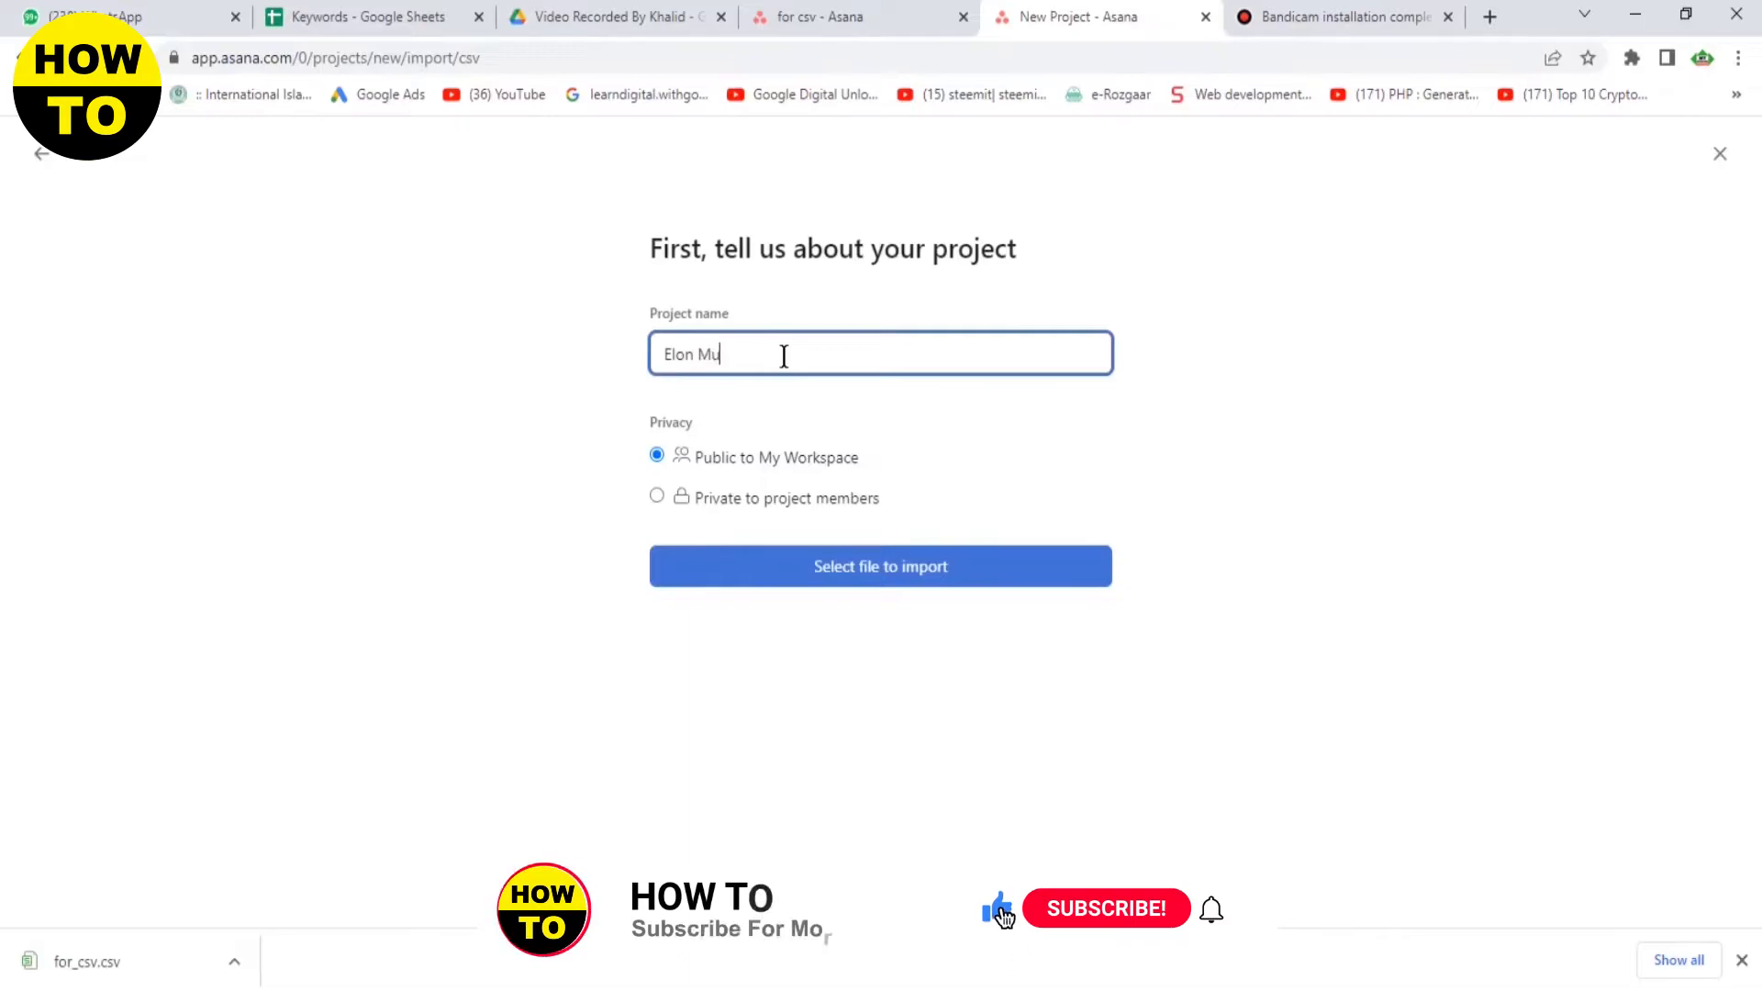
text(sk)
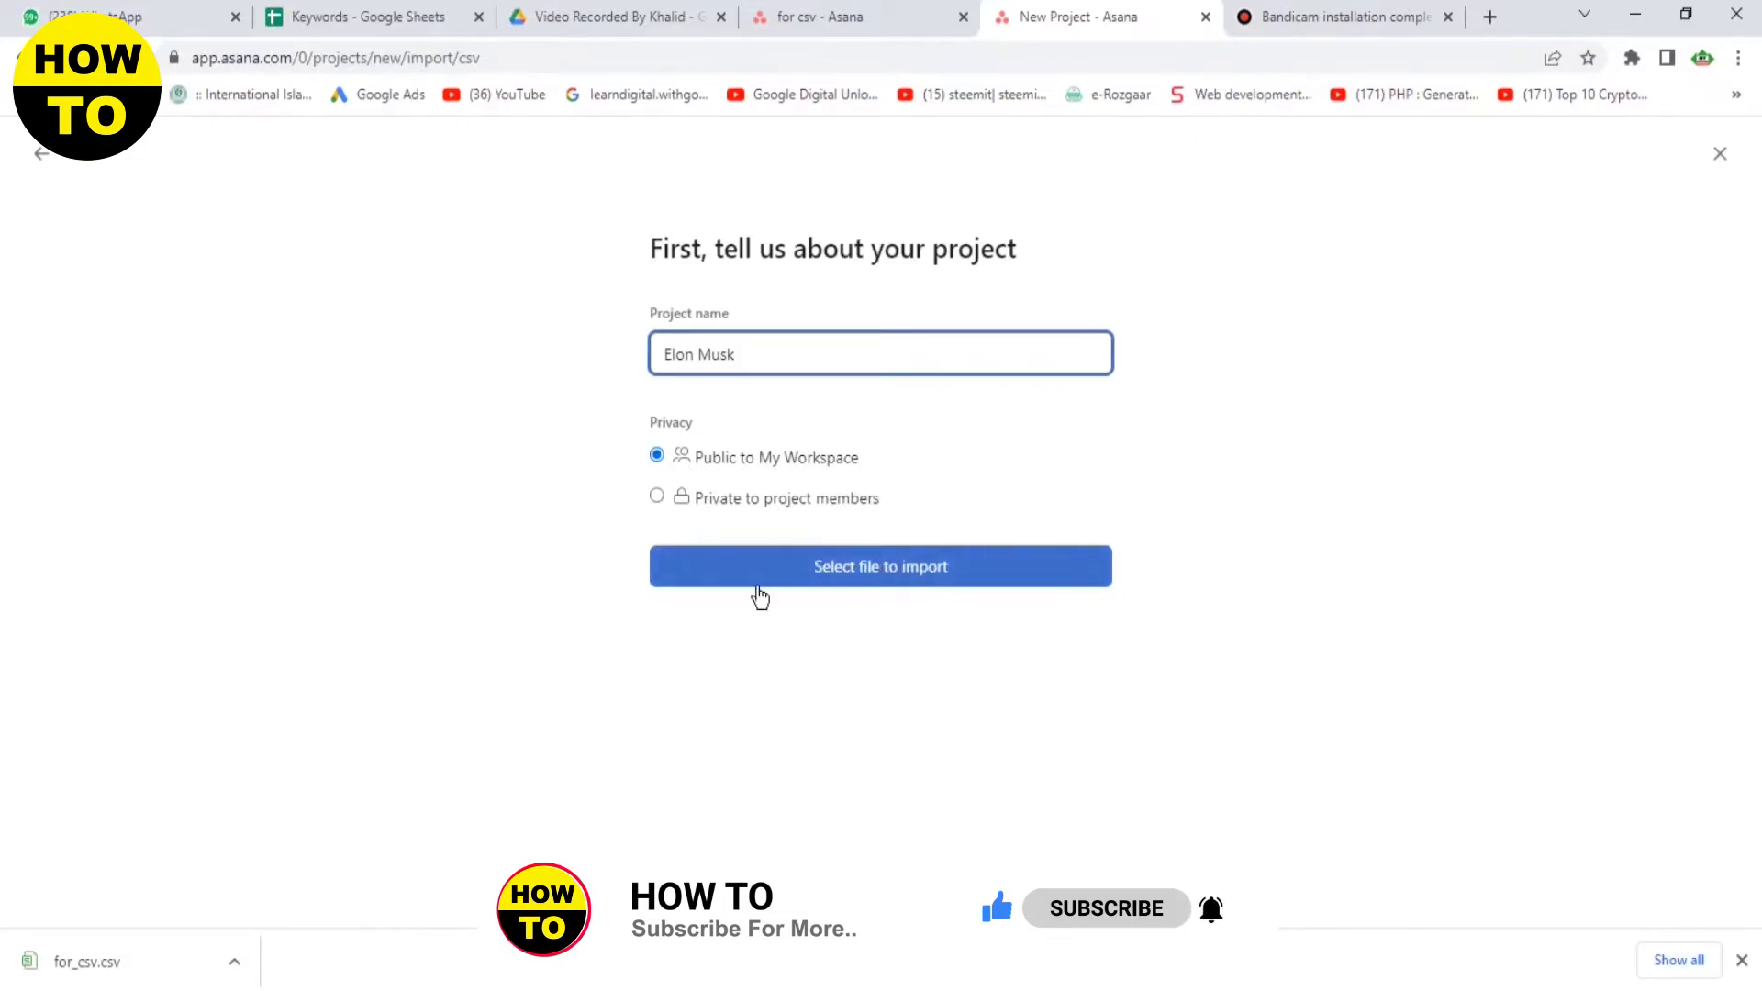
click(879, 567)
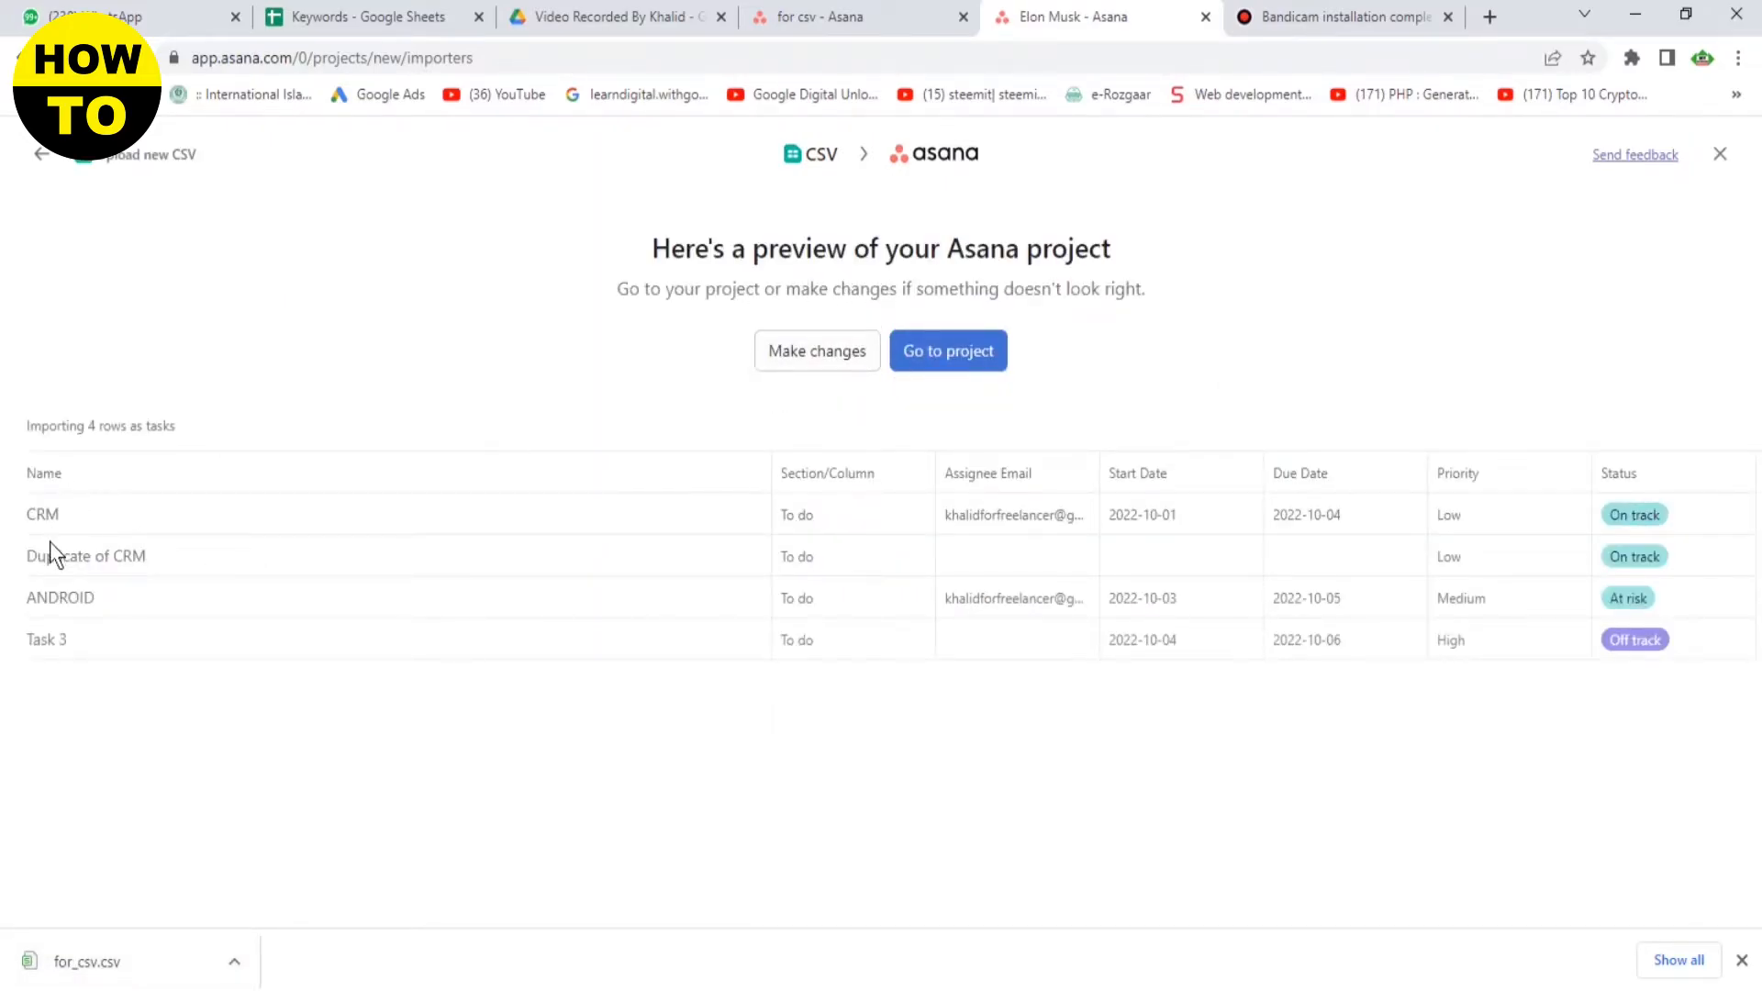
mouse_move(1034, 477)
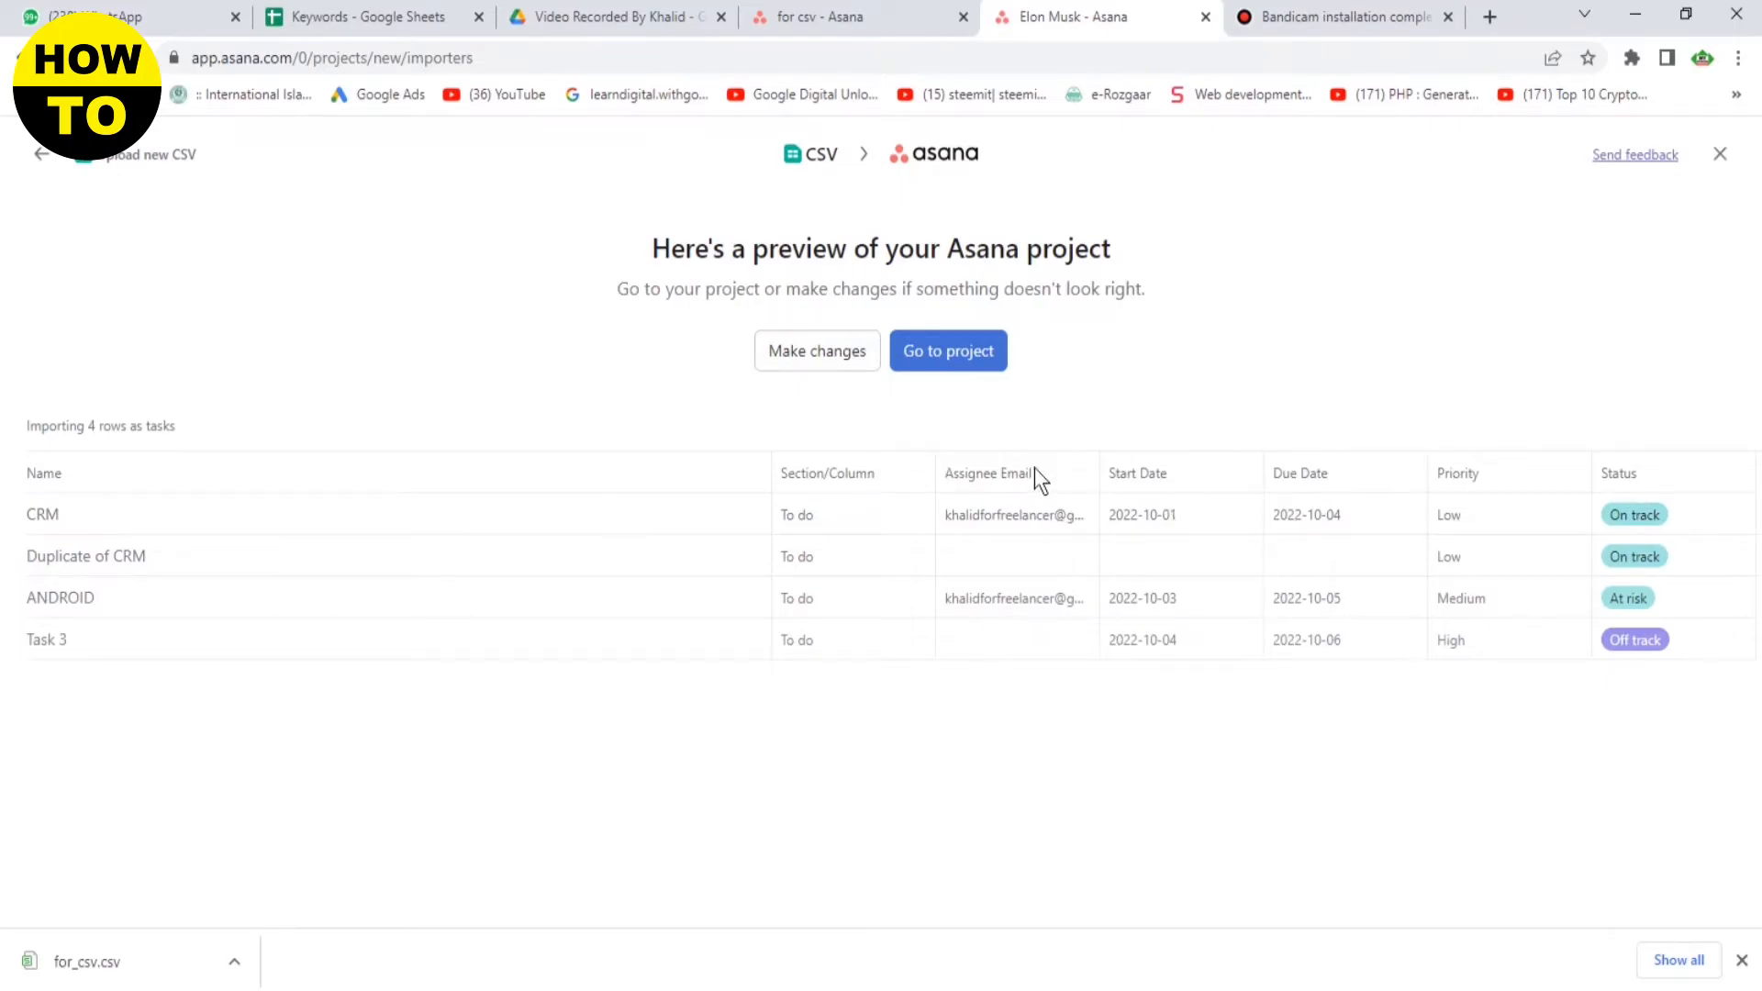
Accept the four-task preview and go to the new Elon Musk project
click(946, 351)
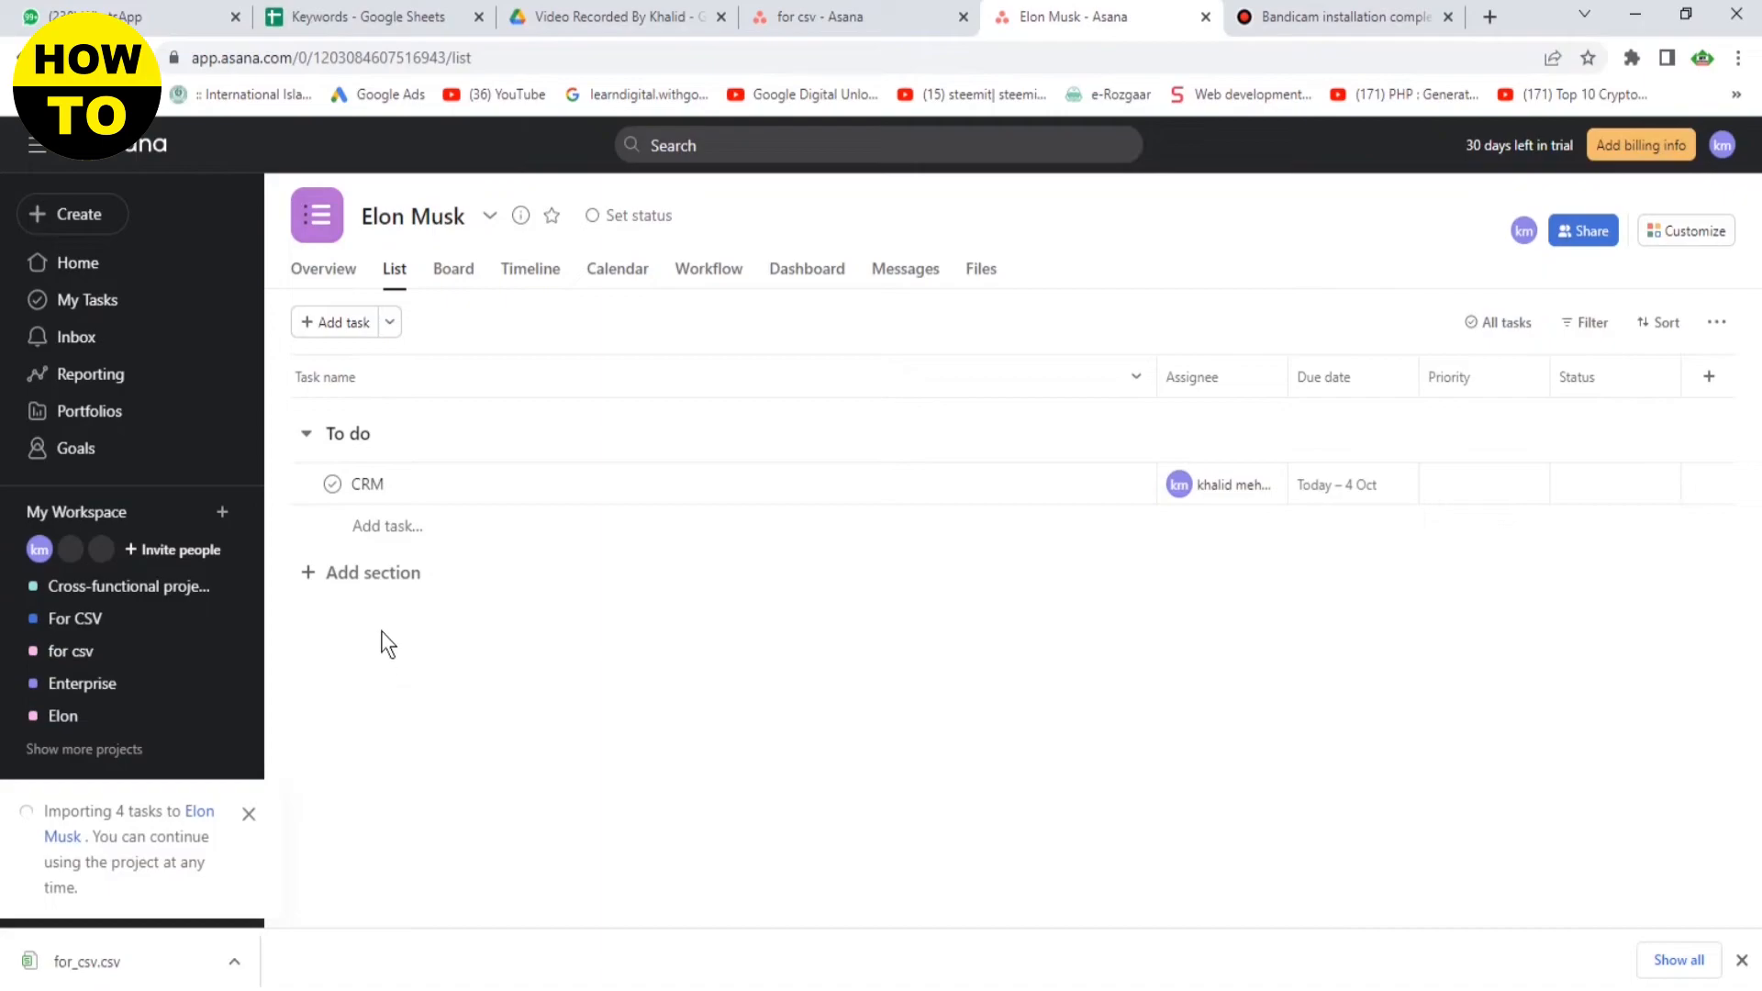
mouse_move(460, 484)
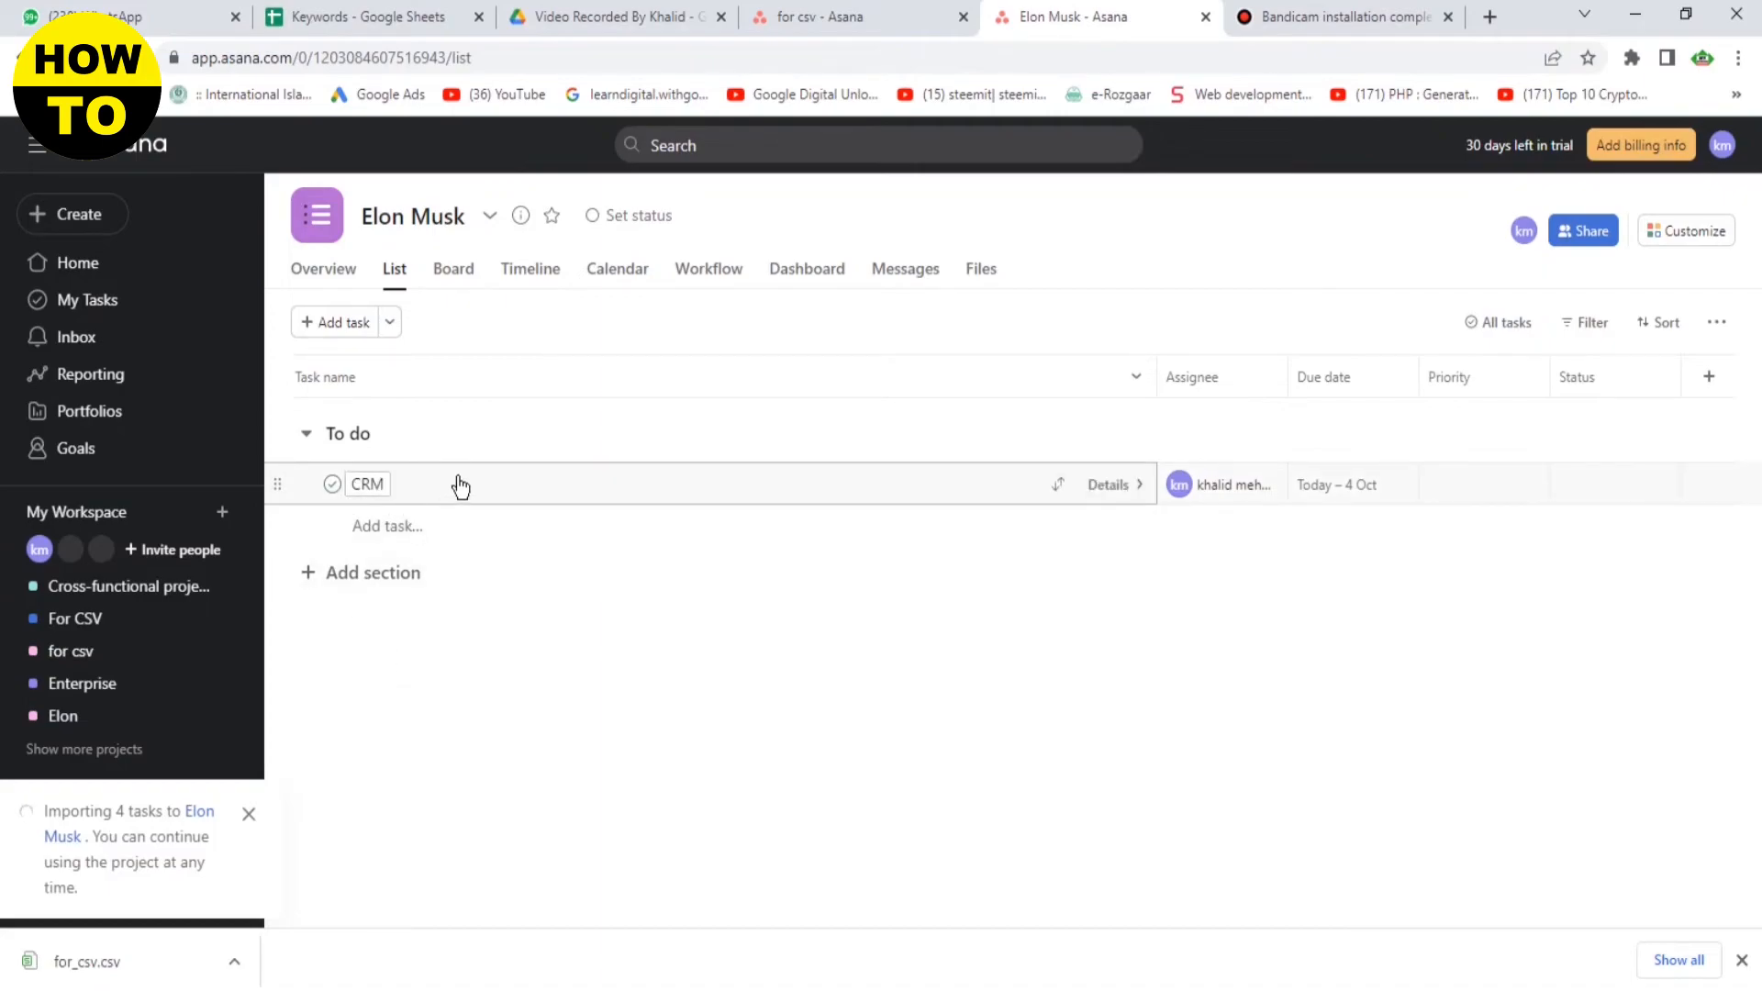